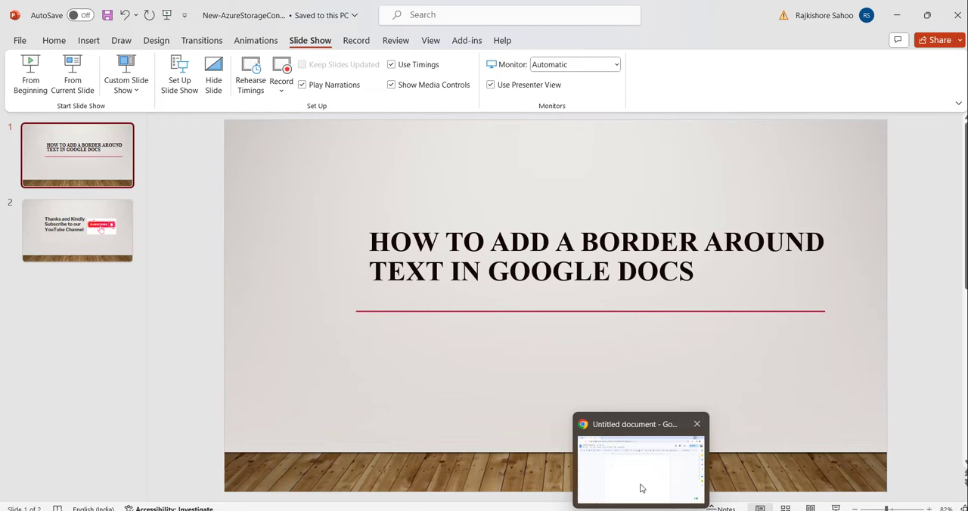
Switch to the blank untitled Google Docs window from the taskbar.
click(640, 465)
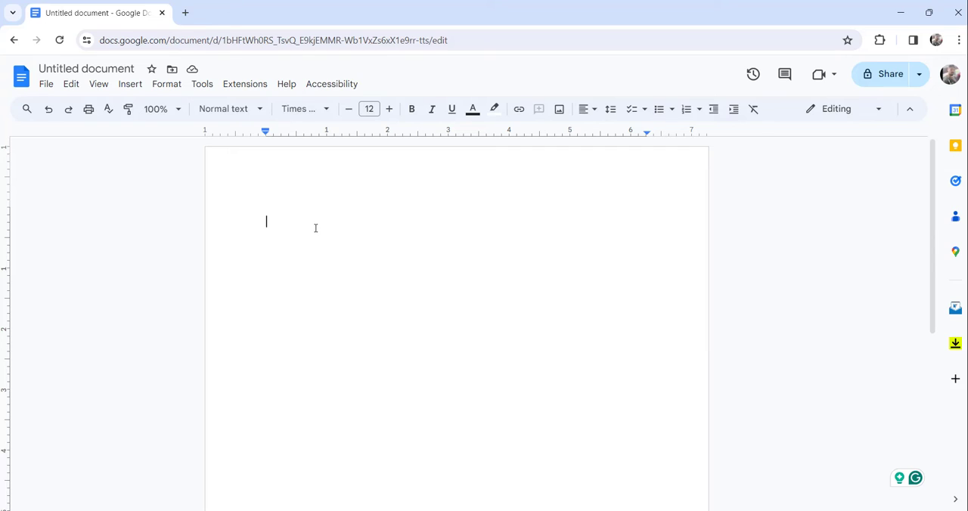
mouse_move(297, 193)
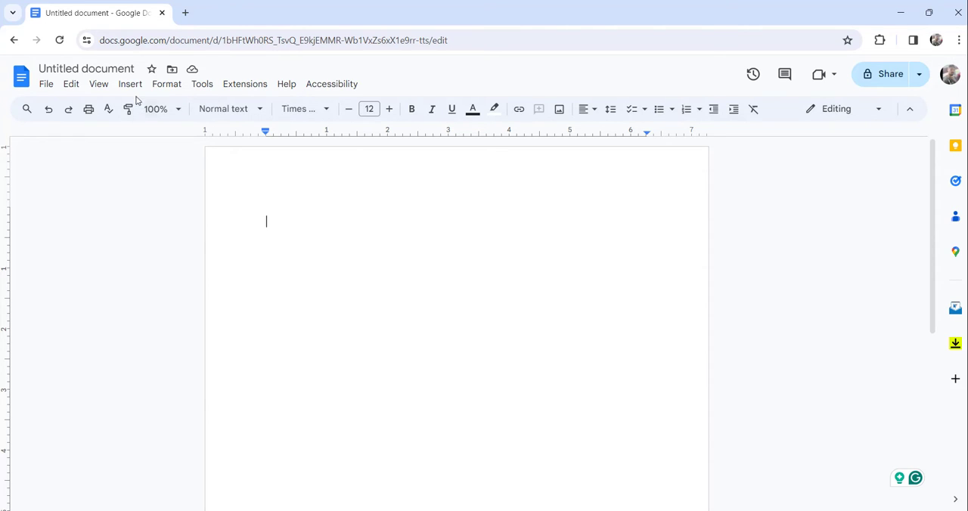
mouse_move(130, 84)
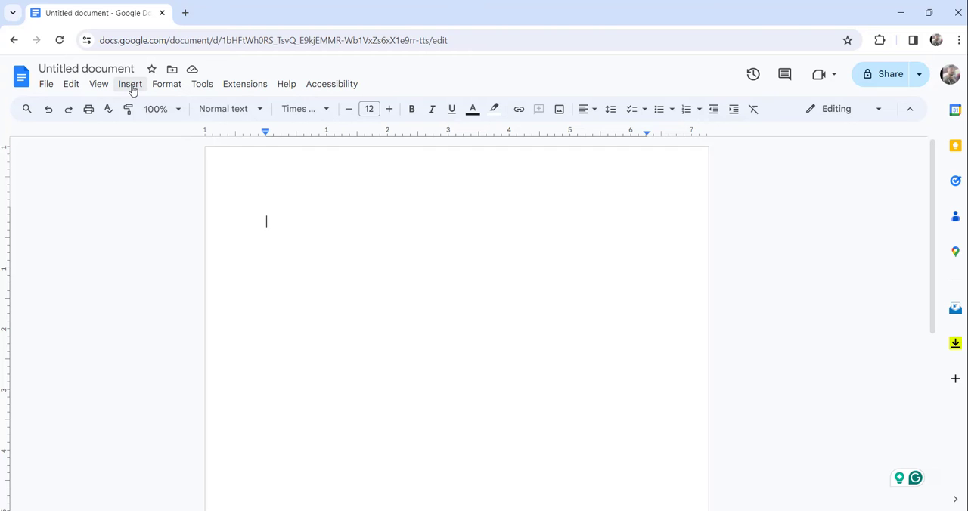
mouse_move(131, 84)
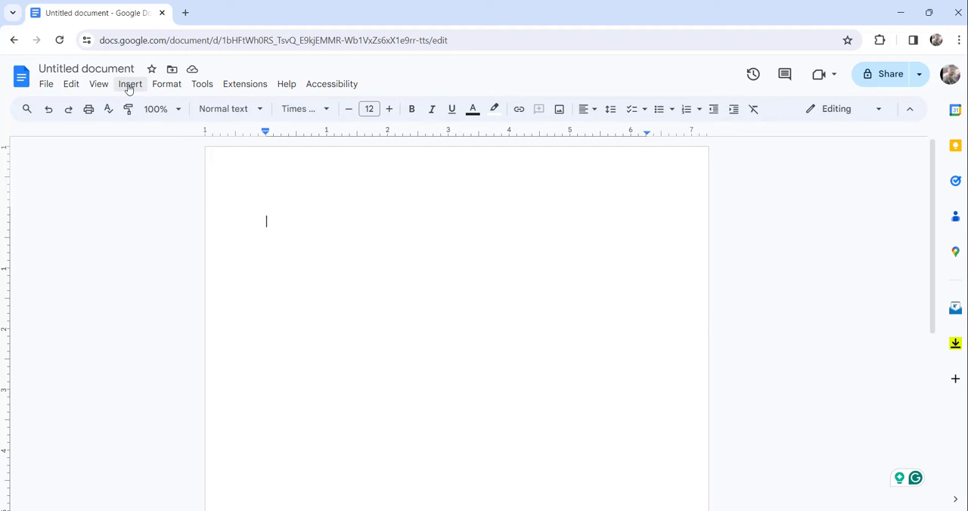
Start a new drawing from the Insert > Drawing menu.
click(130, 84)
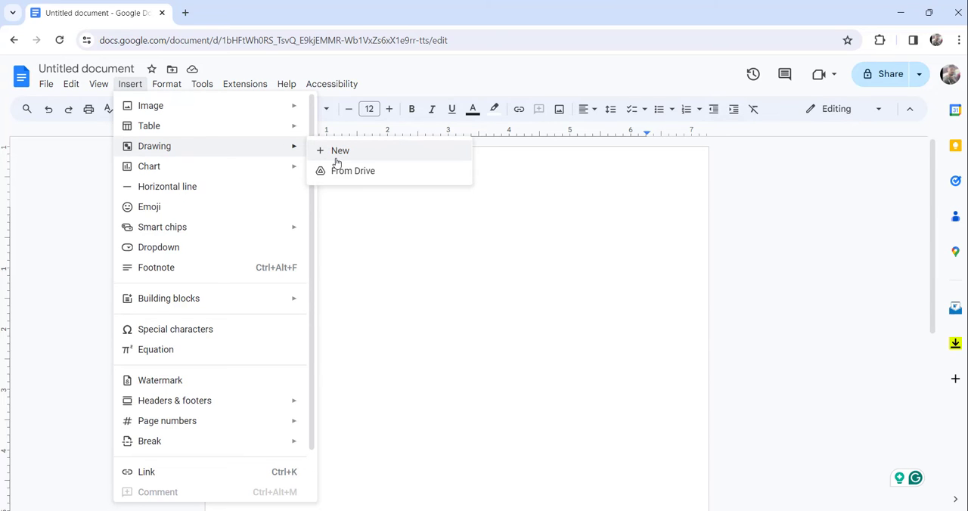
click(339, 151)
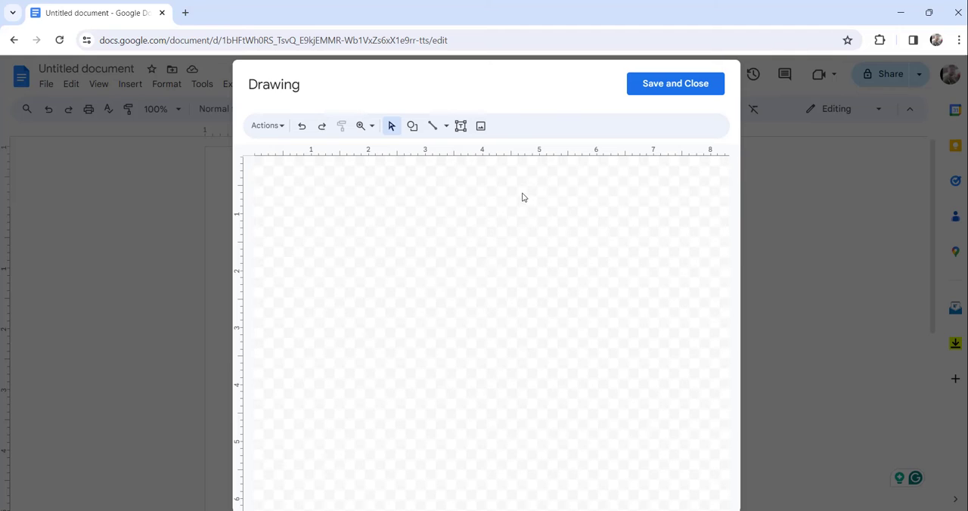
mouse_move(480, 126)
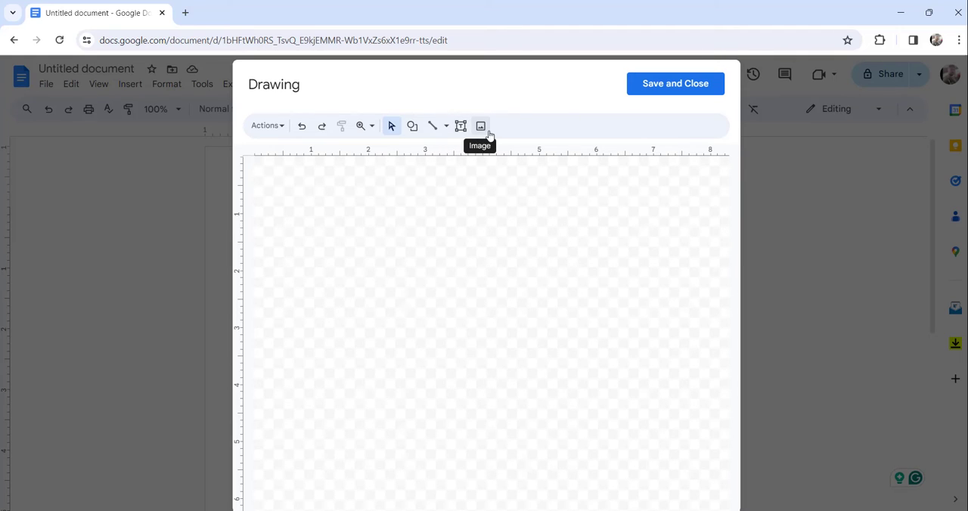
mouse_move(460, 126)
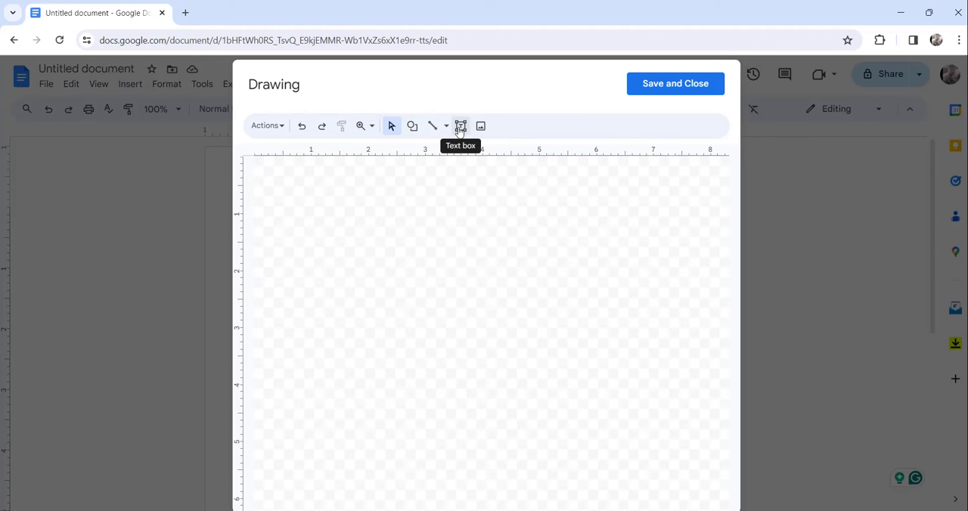
Draw a wide text box near the canvas top-left and give it a 3px border.
click(461, 126)
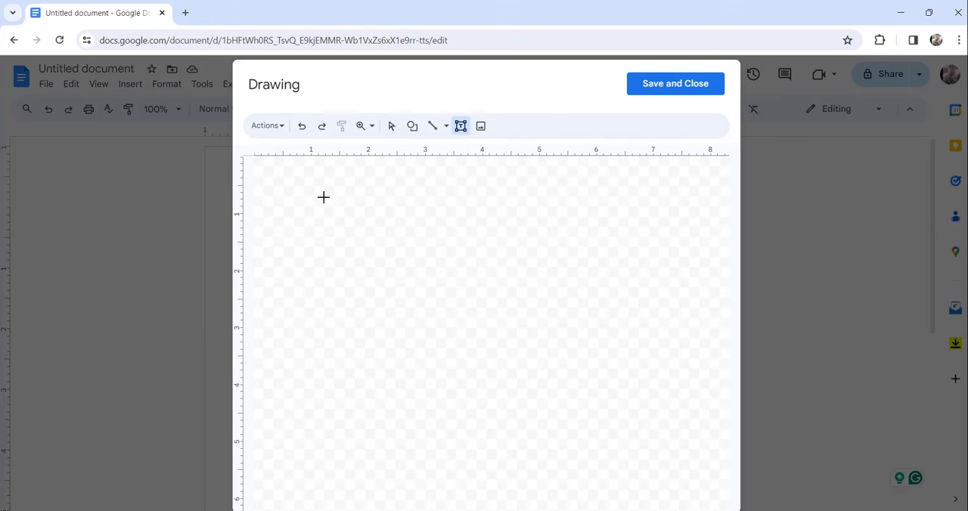
drag(324, 197, 513, 228)
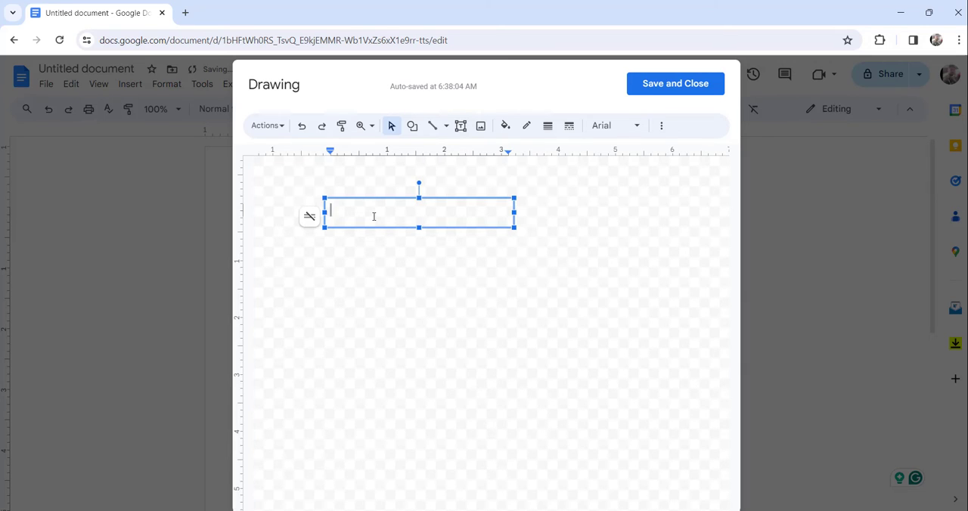
mouse_move(431, 198)
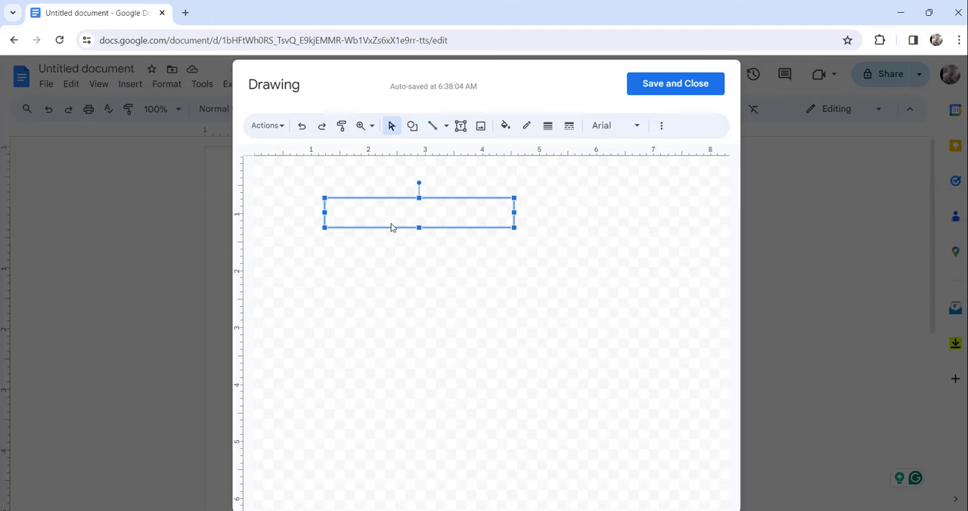
mouse_move(548, 126)
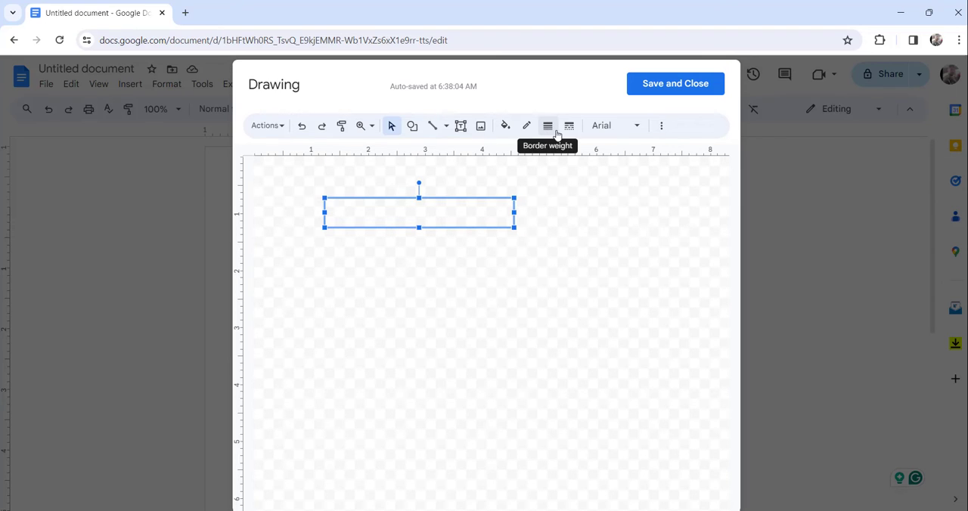
mouse_move(548, 130)
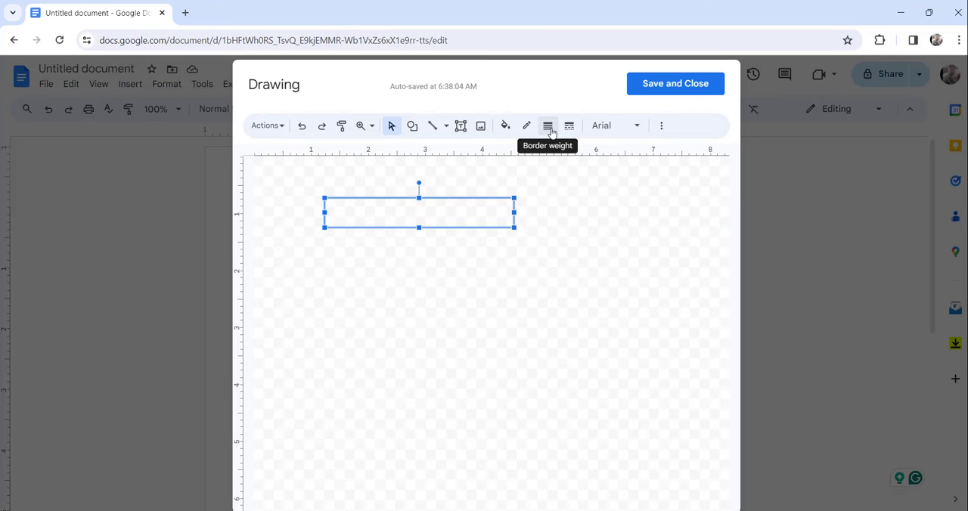
click(547, 126)
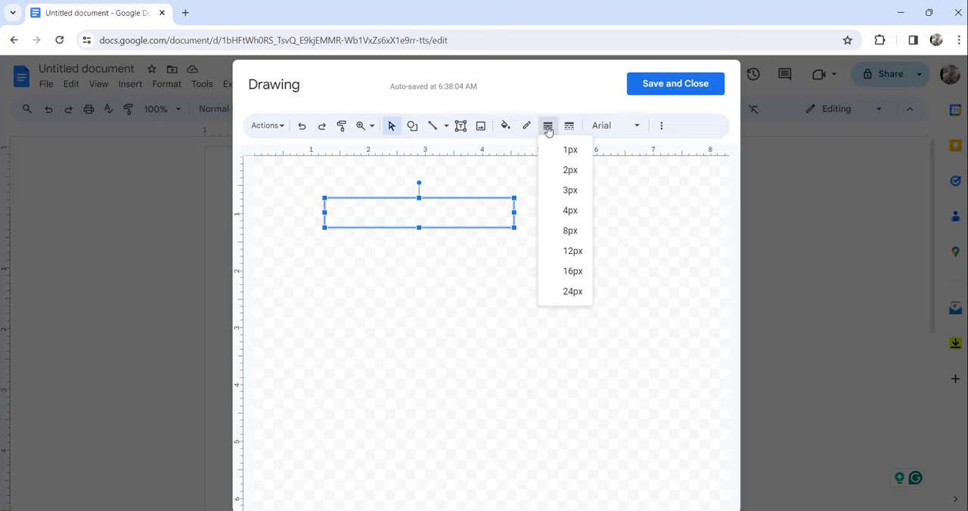
mouse_move(570, 190)
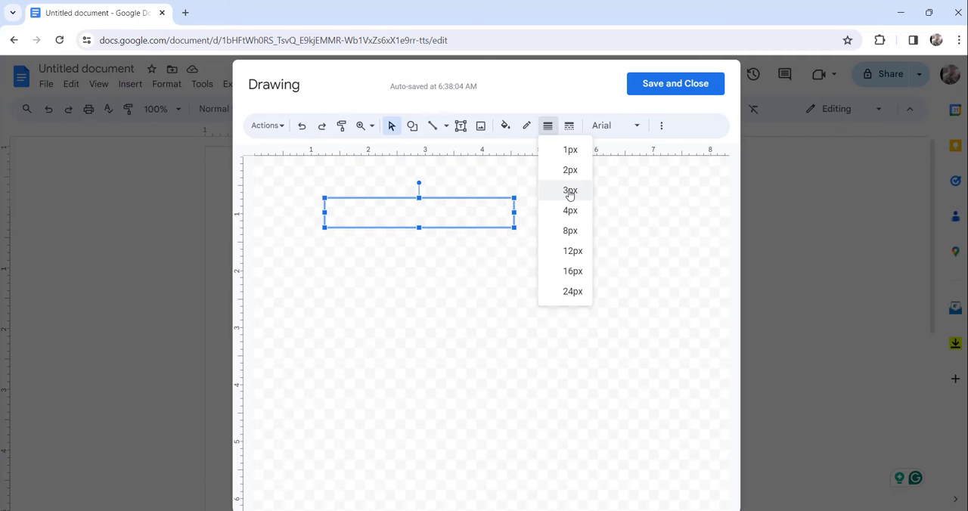
click(570, 190)
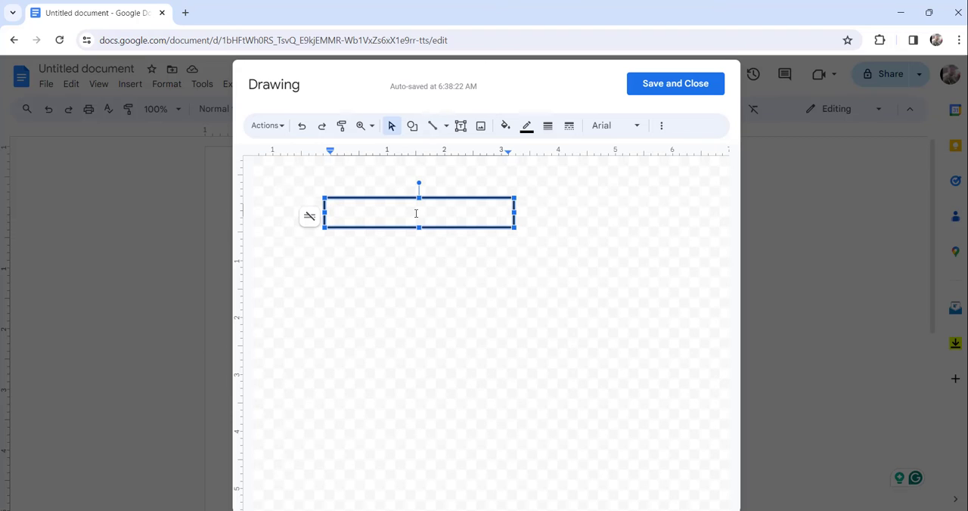
Type 'DocsTips.com' into the bordered text box.
text(D)
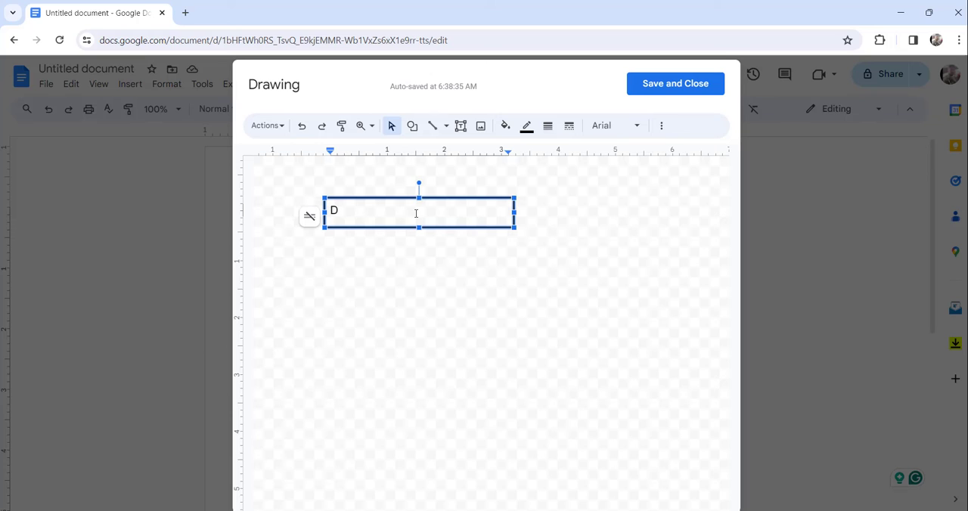
text(ocs)
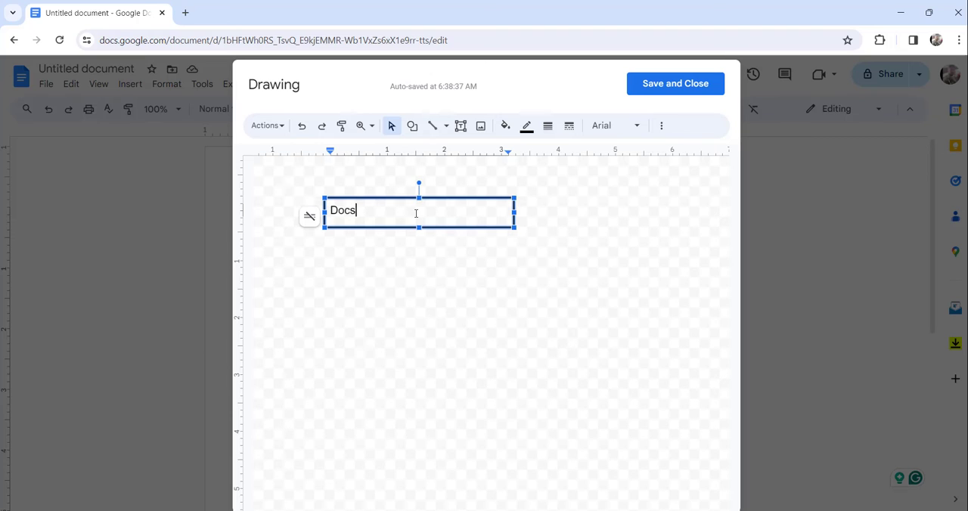
text(Tips)
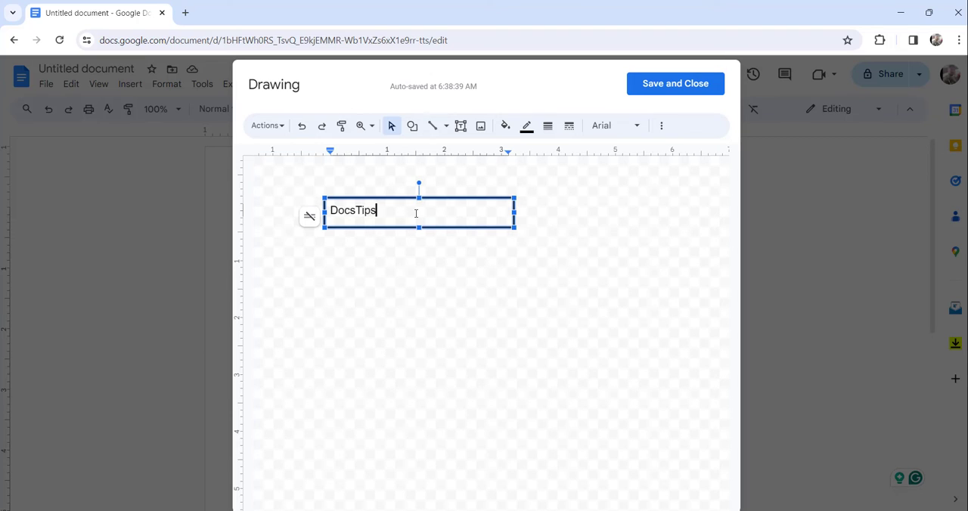
text(.com)
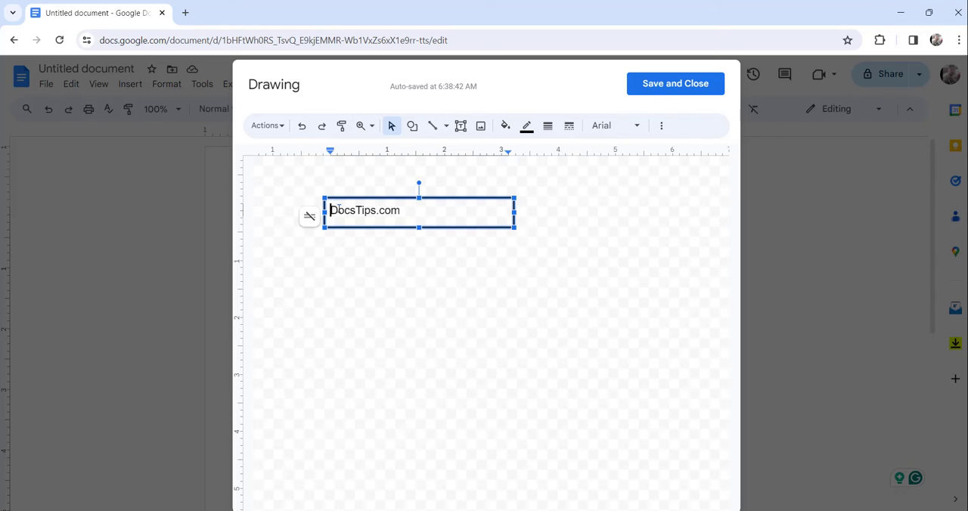
Centre-align the DocsTips.com text in the box, preview it, then reselect the box.
double_click(363, 211)
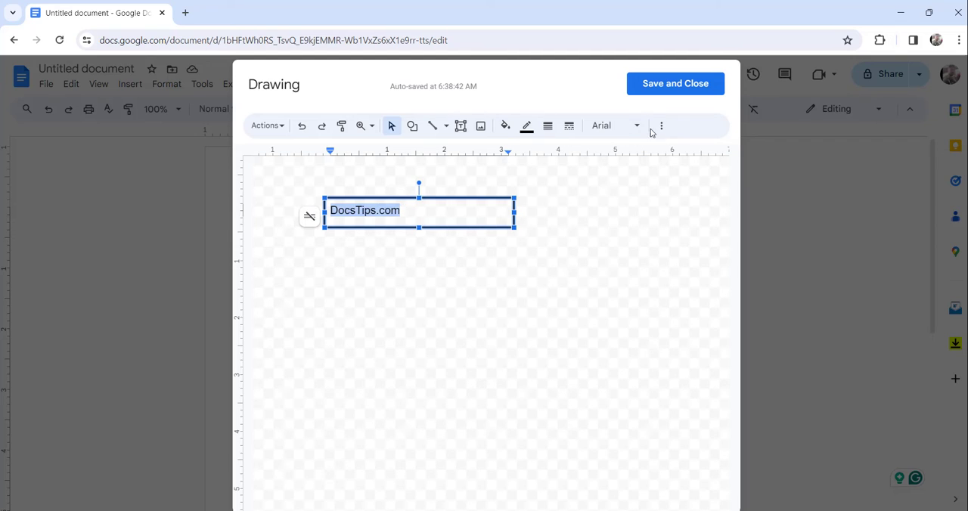
click(661, 125)
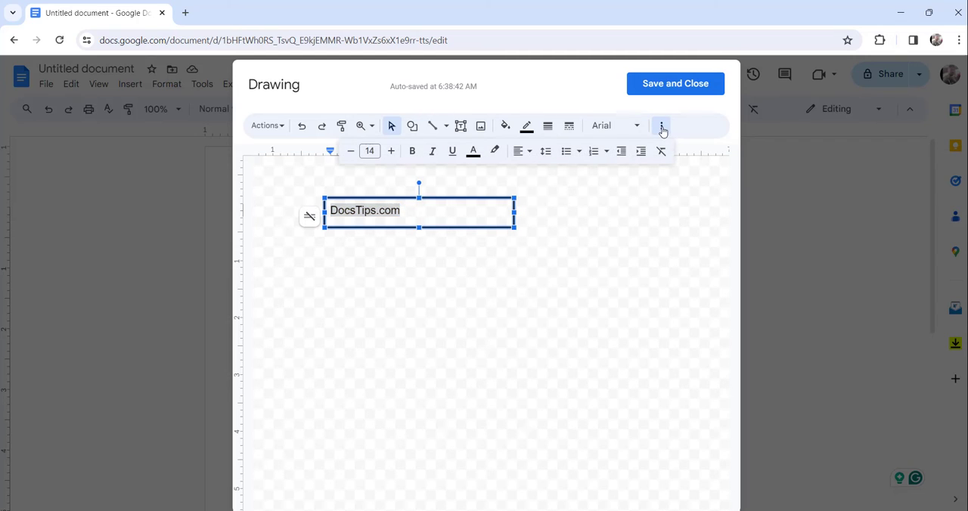
mouse_move(520, 151)
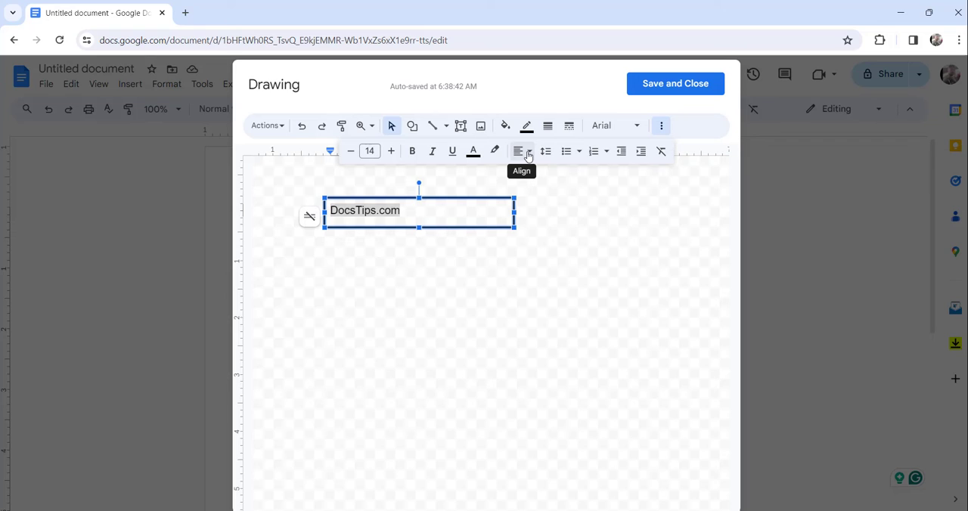
click(521, 151)
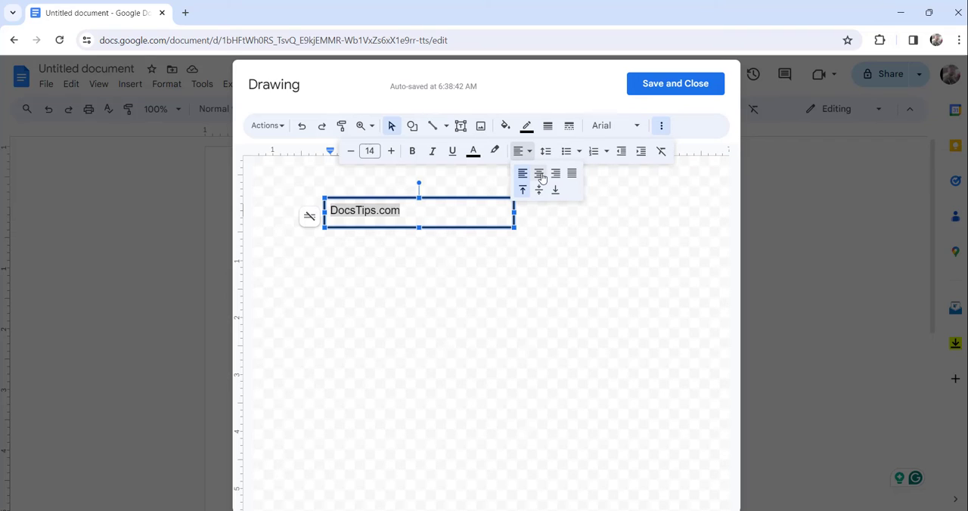
mouse_move(539, 174)
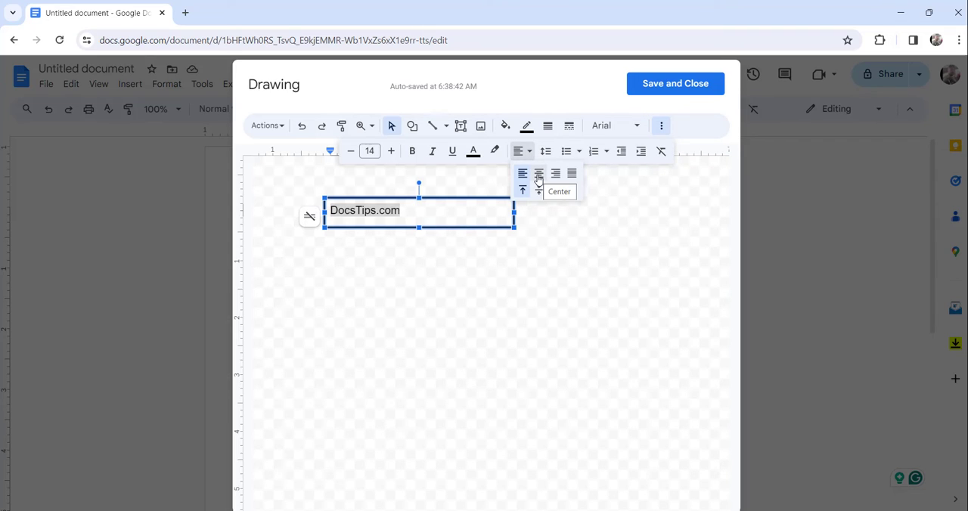
click(538, 173)
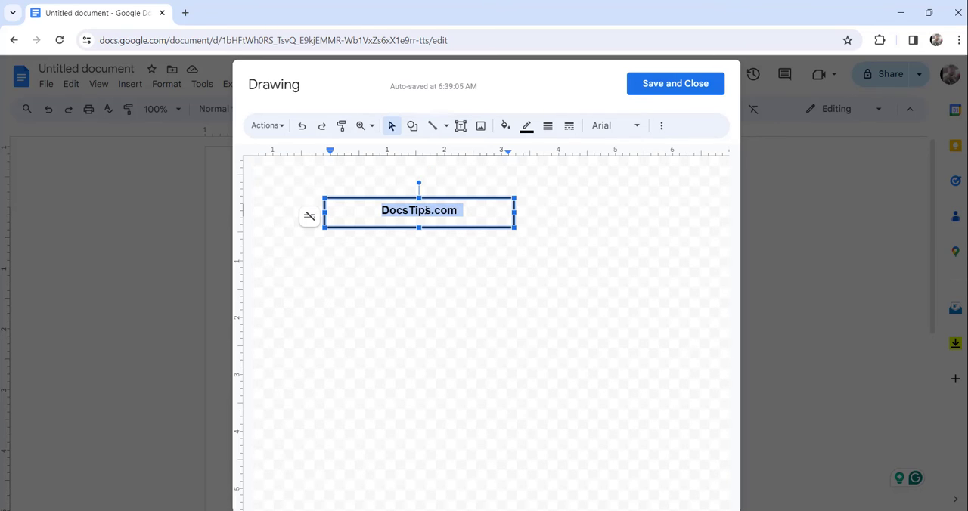
click(535, 218)
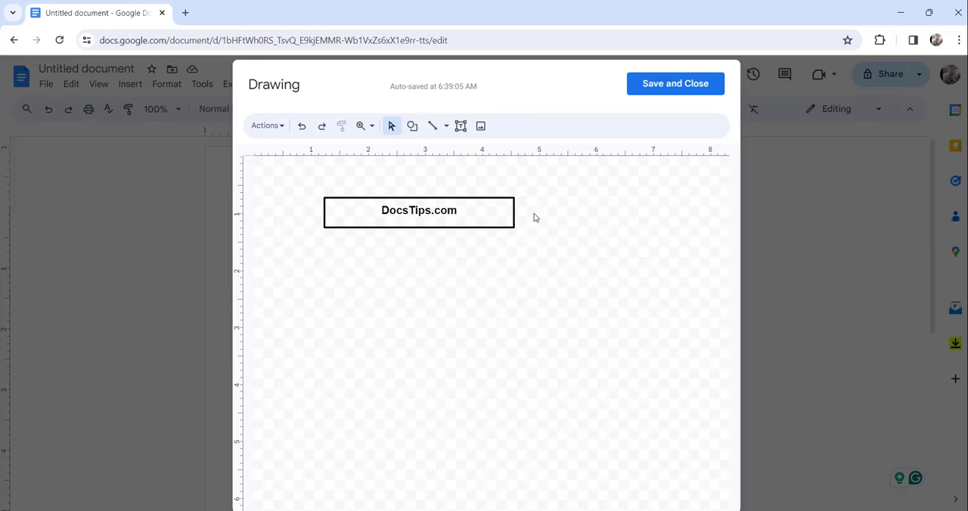
click(419, 210)
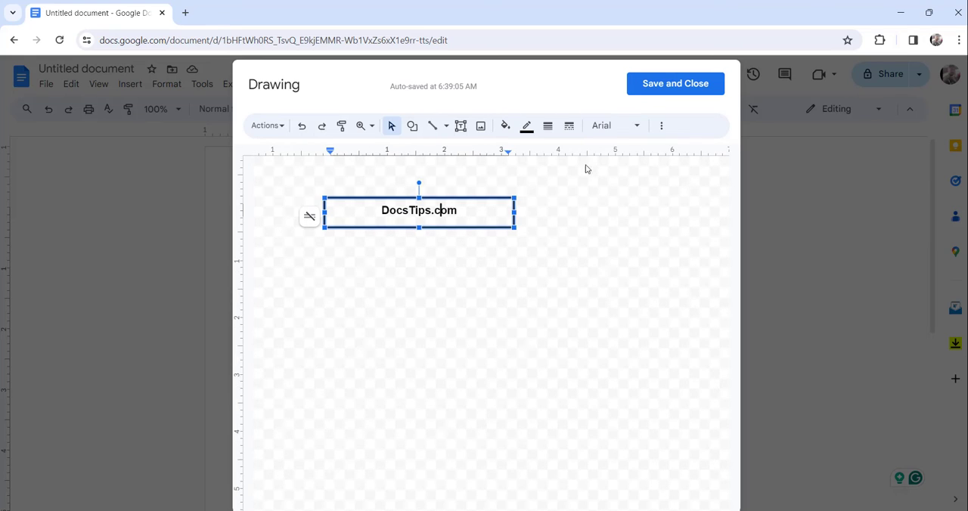
click(637, 126)
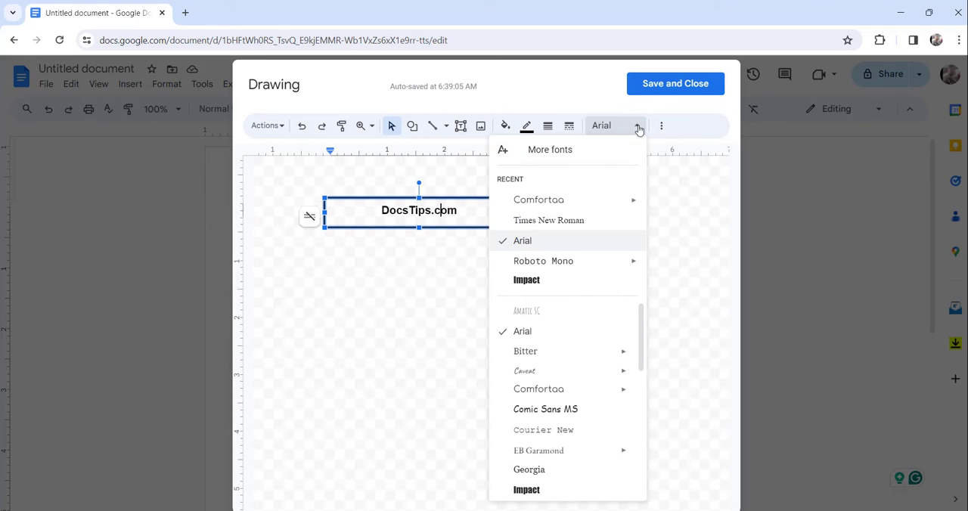
mouse_move(549, 220)
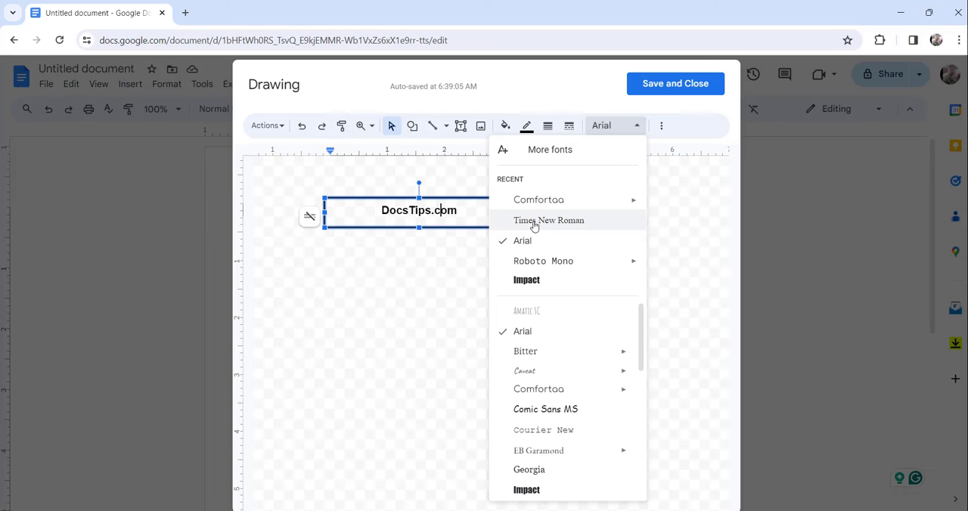
mouse_move(687, 208)
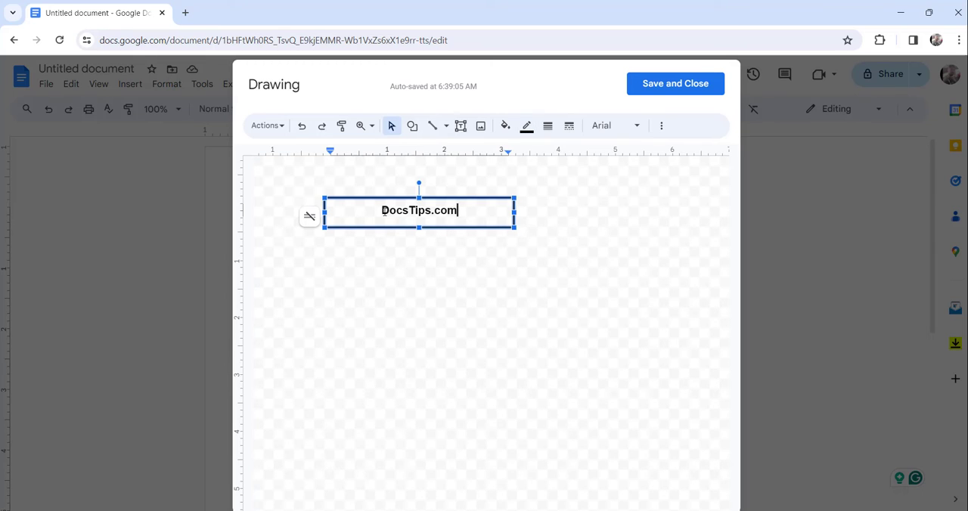
mouse_move(505, 125)
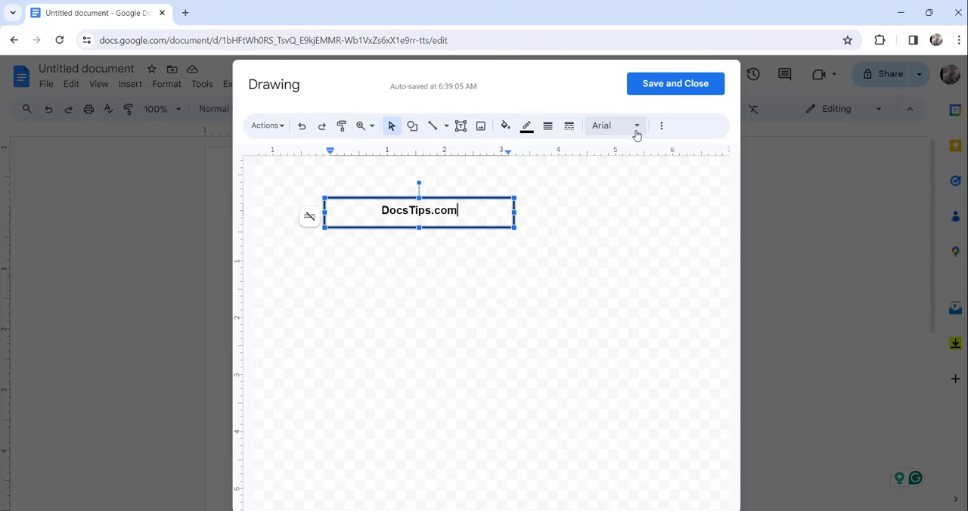
click(583, 216)
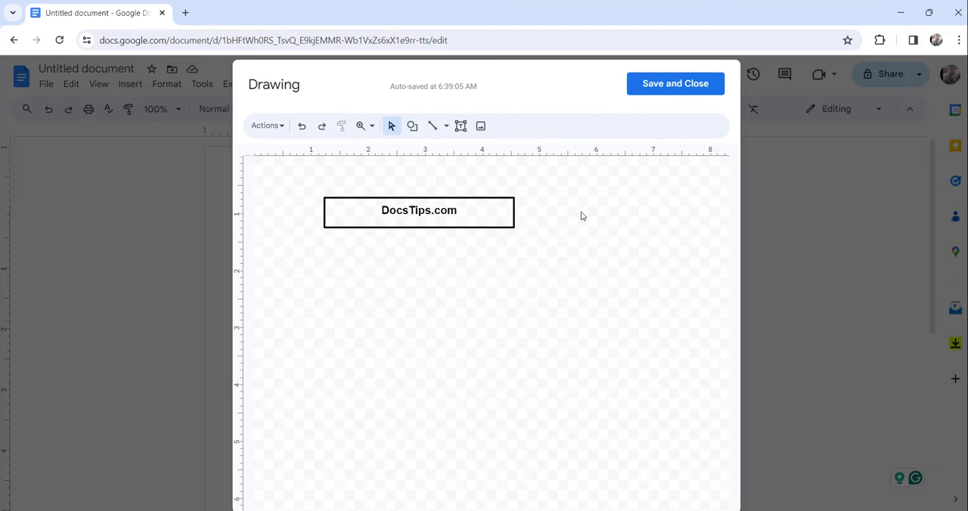
click(419, 210)
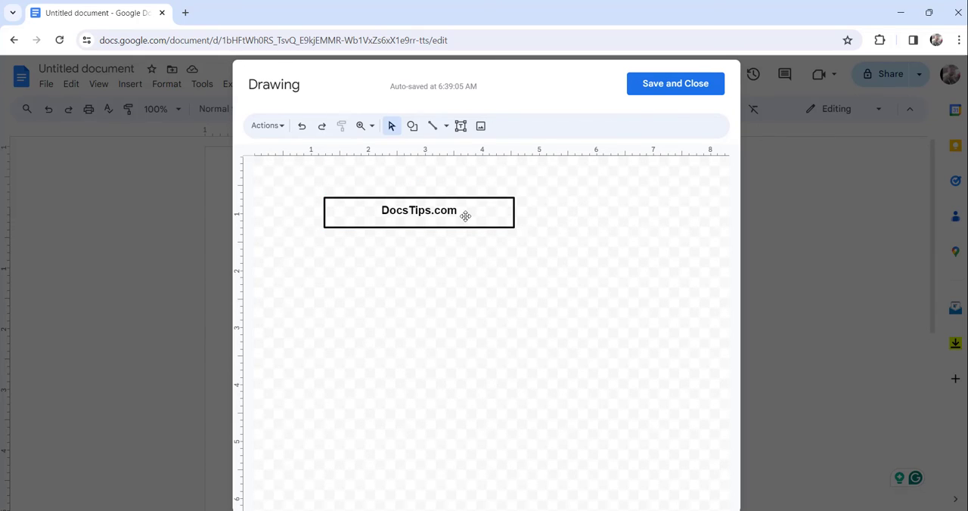
click(419, 211)
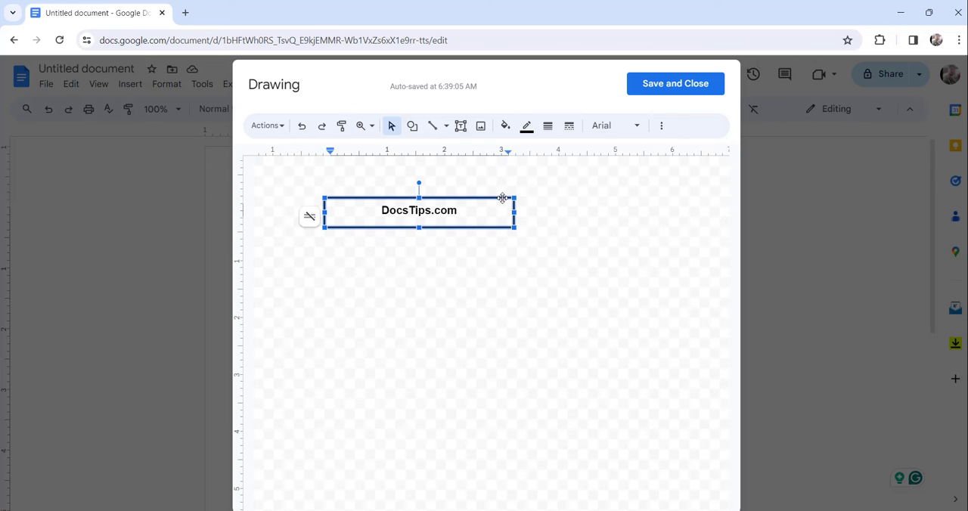
mouse_move(522, 228)
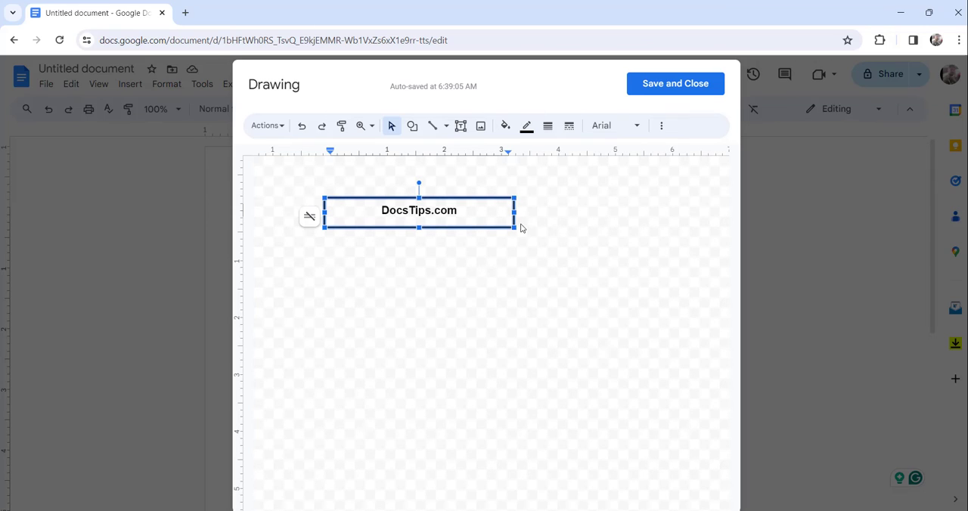
click(578, 212)
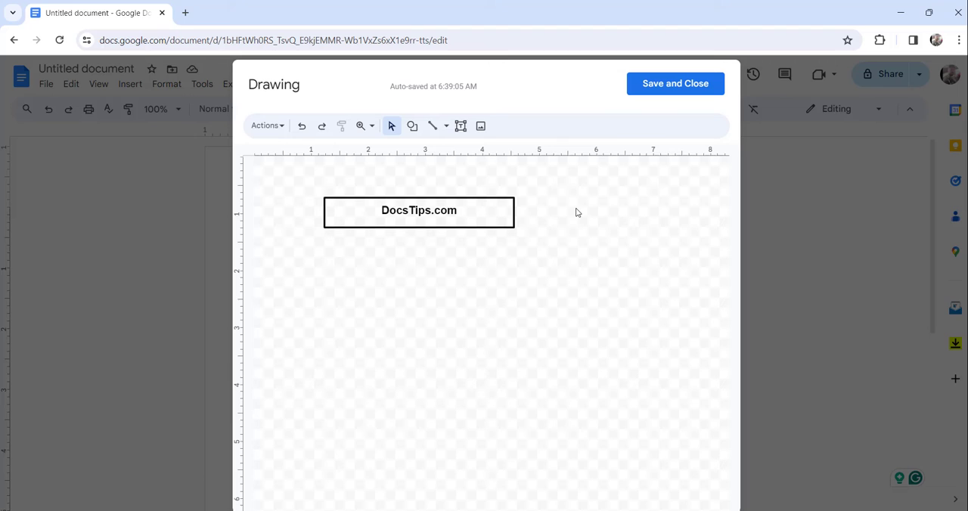
mouse_move(378, 240)
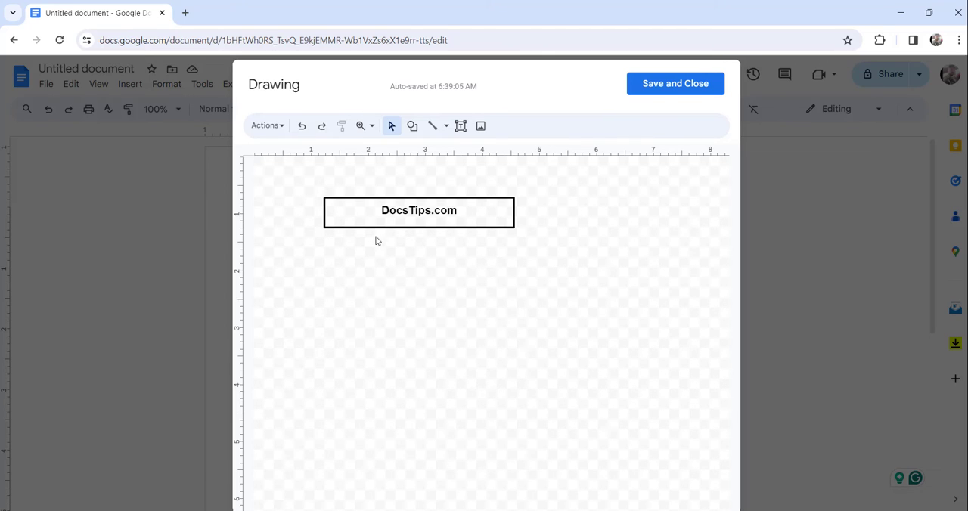
mouse_move(647, 212)
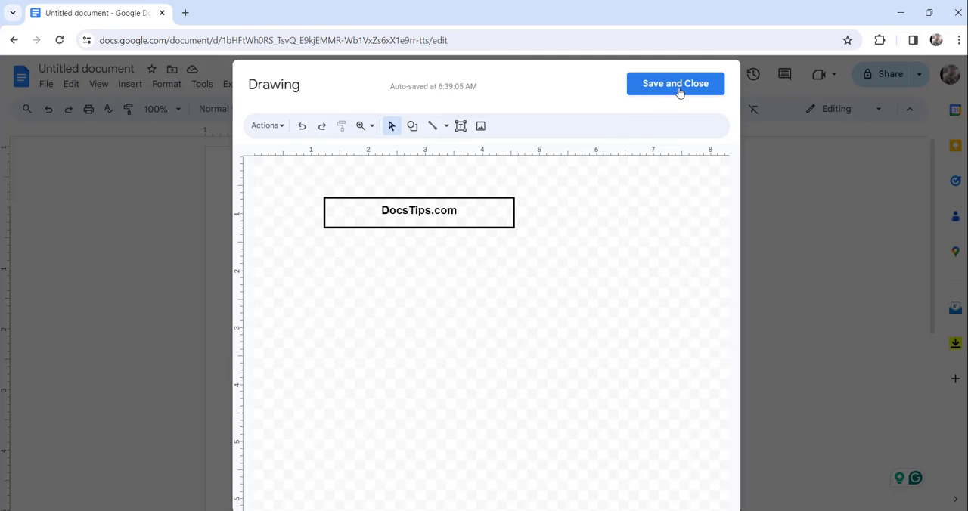
Save and close the drawing to place the box on the page.
click(675, 83)
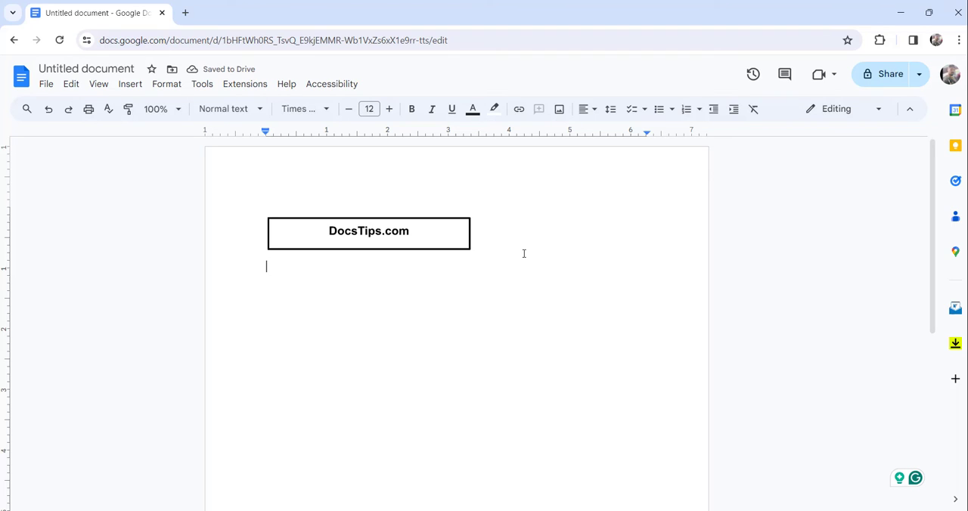
mouse_move(130, 84)
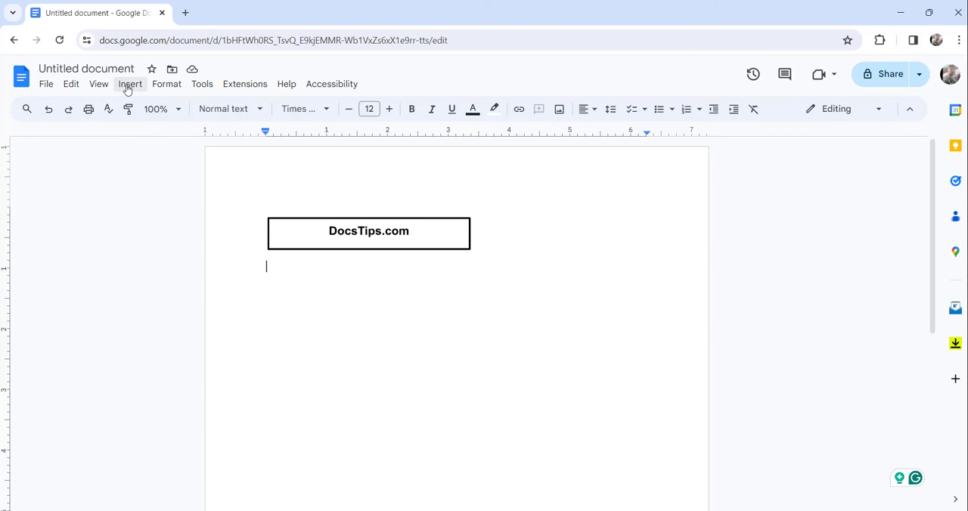
Insert a 1x1 table below the DocsTips.com box.
click(130, 84)
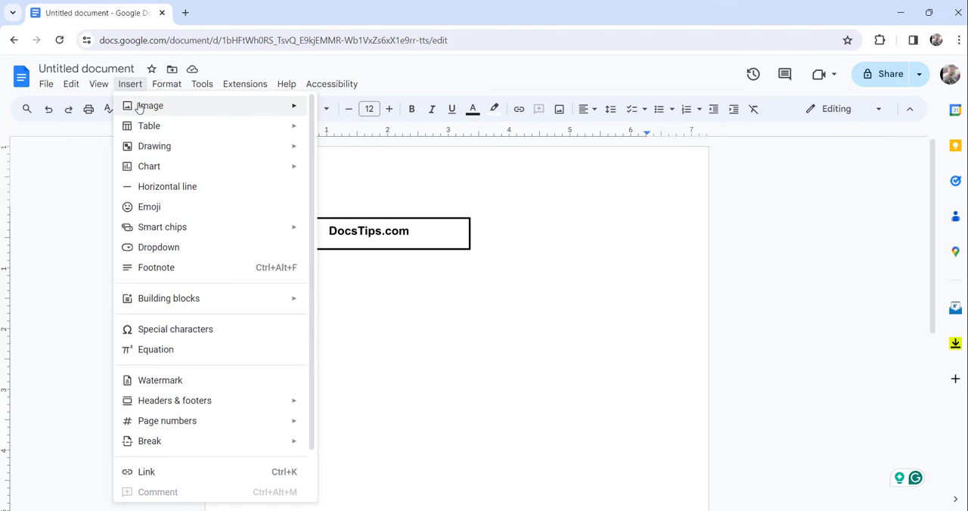
mouse_move(149, 125)
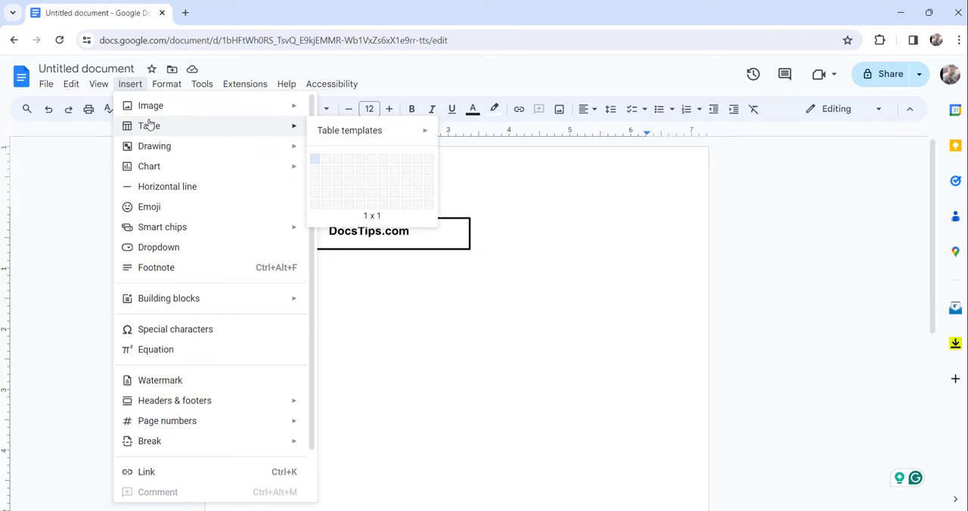
mouse_move(320, 155)
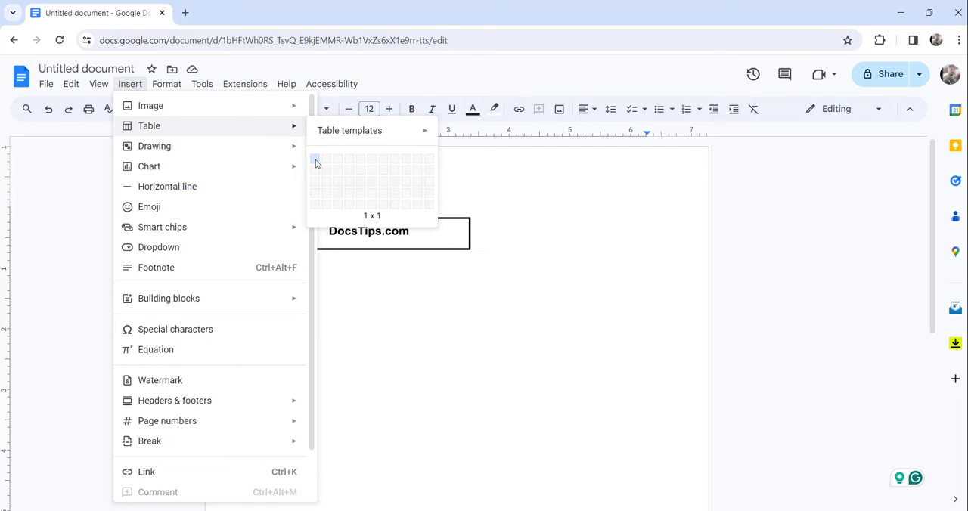
click(316, 159)
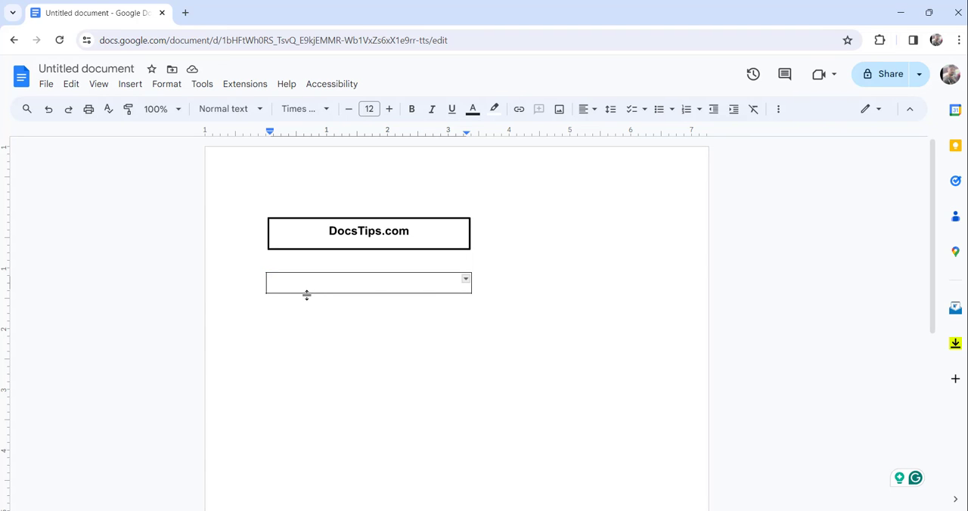
mouse_move(338, 286)
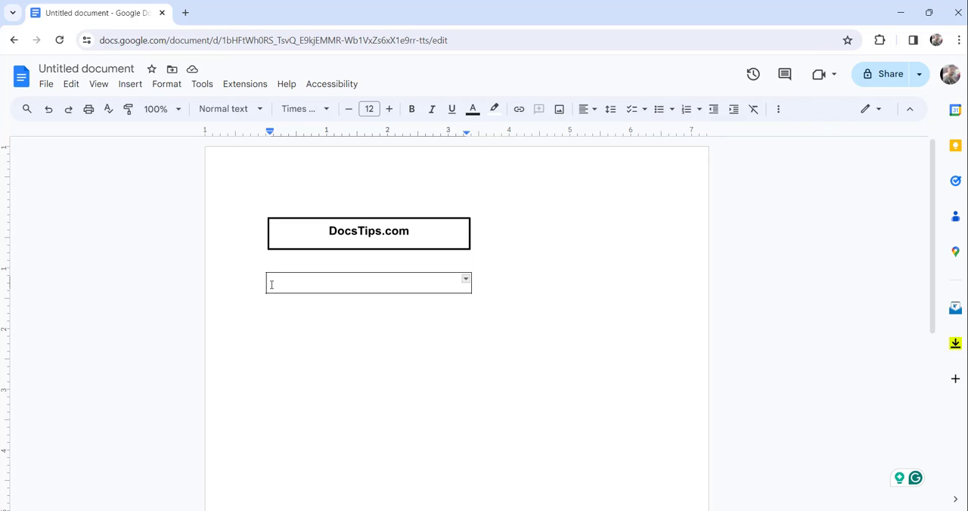
Select the table cell and open its border thickness options.
click(369, 283)
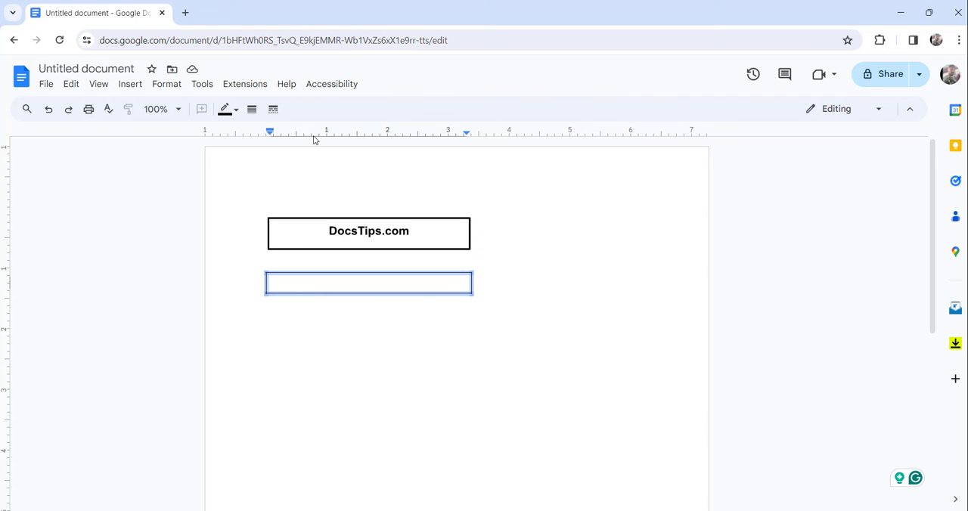
mouse_move(252, 109)
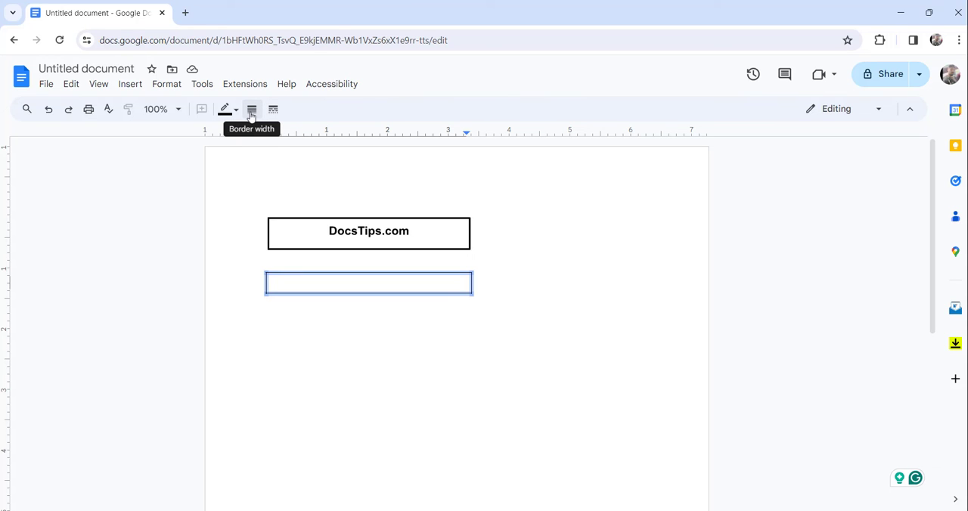
click(252, 108)
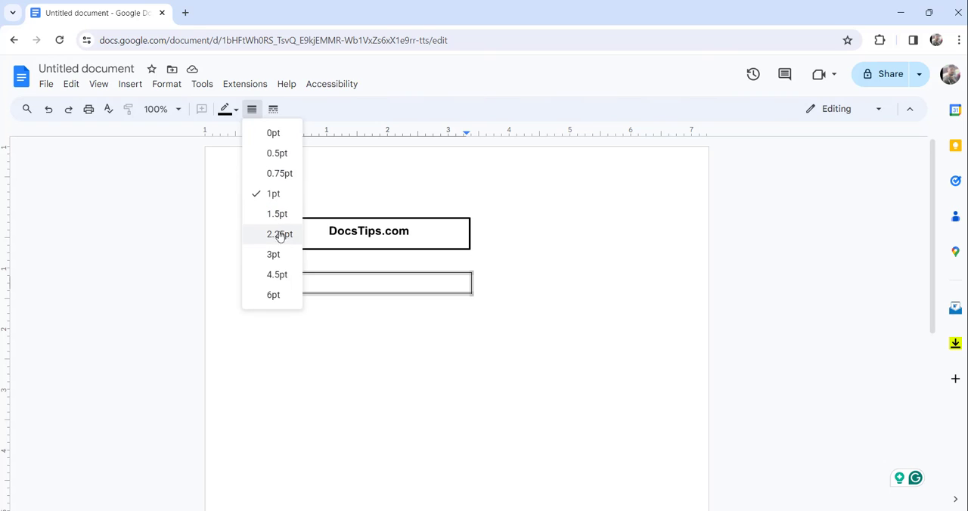
mouse_move(280, 237)
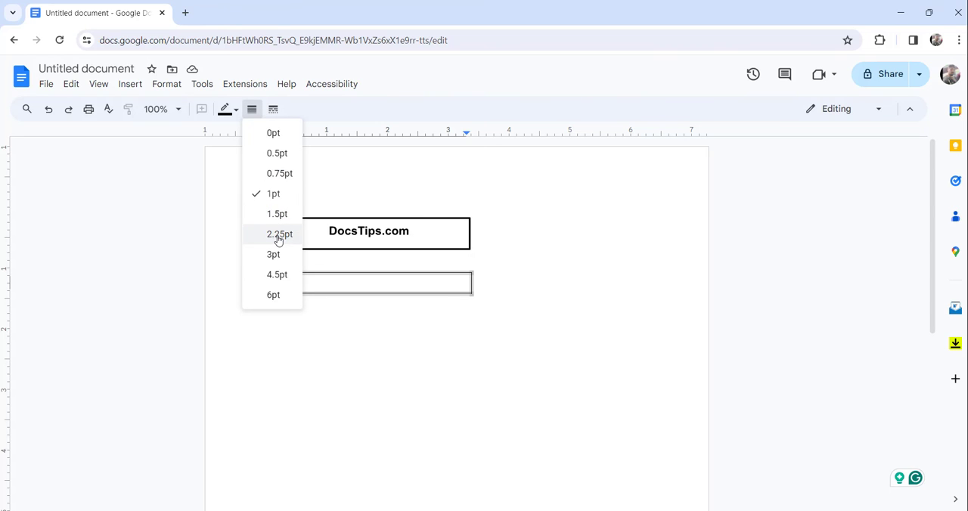
mouse_move(286, 238)
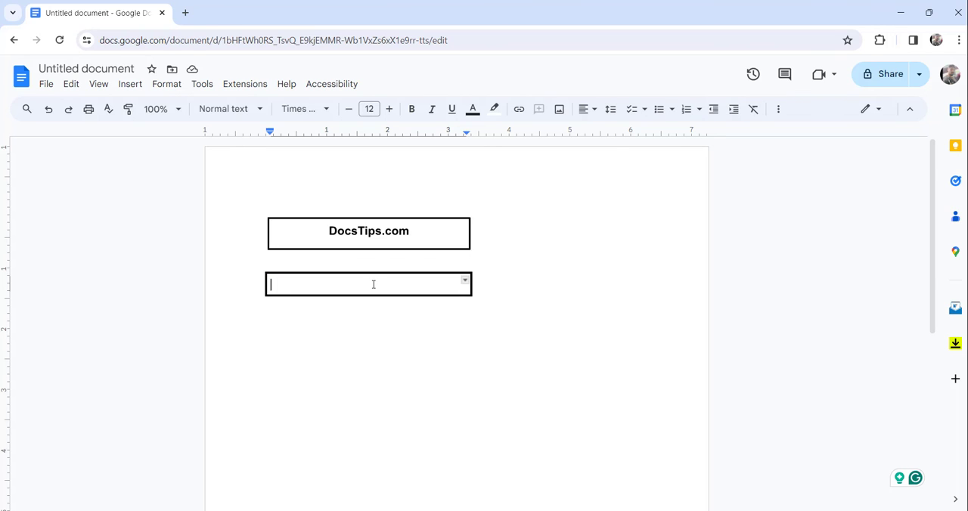
Type 'DocsTips.com' into the table cell.
text(DocsTi)
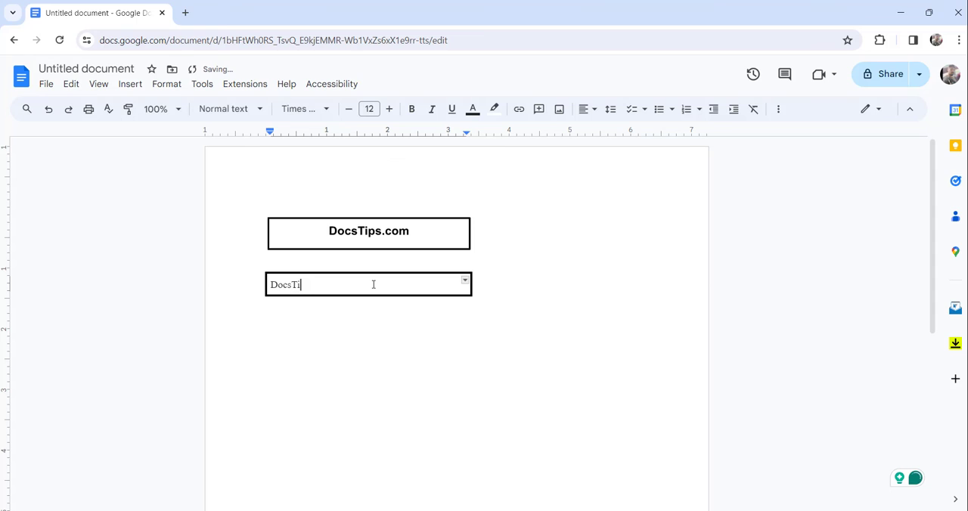
text(ps.)
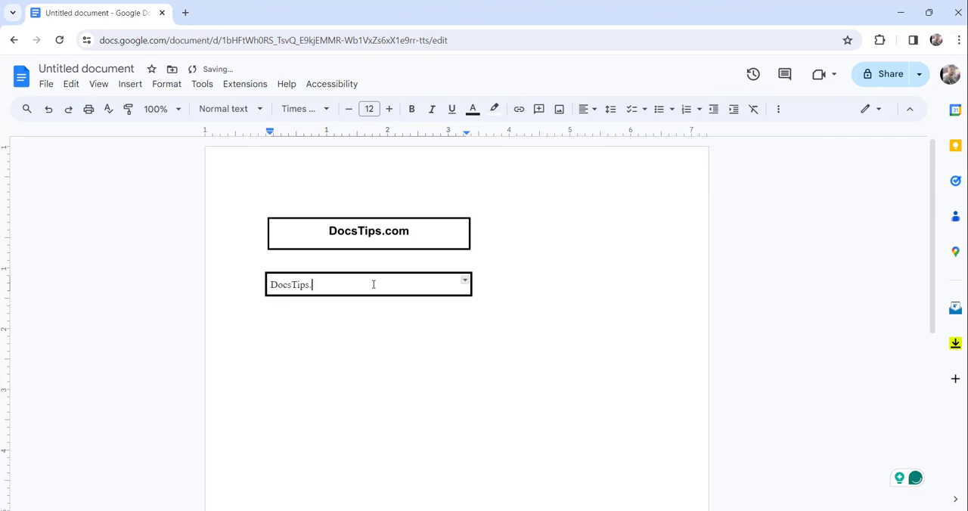
text(com)
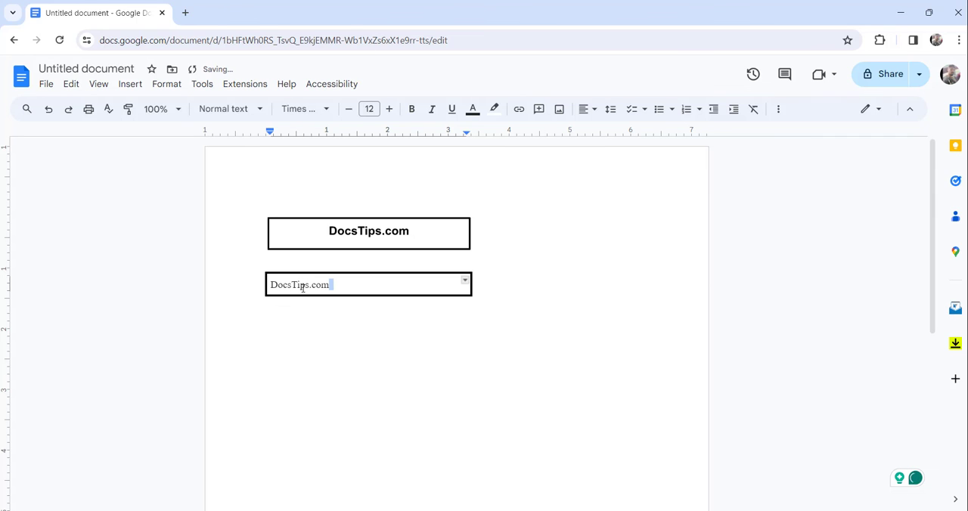
Make the cell text bold and centre-aligned.
double_click(299, 284)
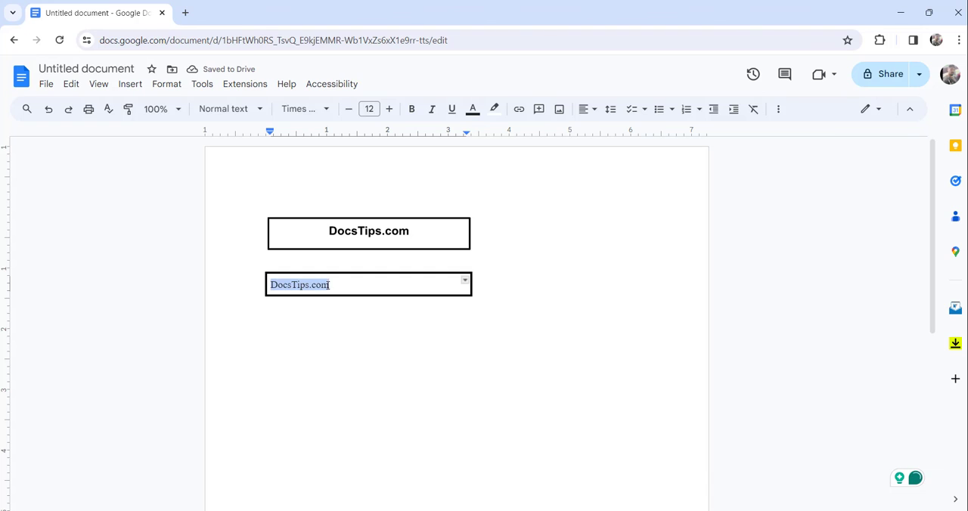
mouse_move(412, 109)
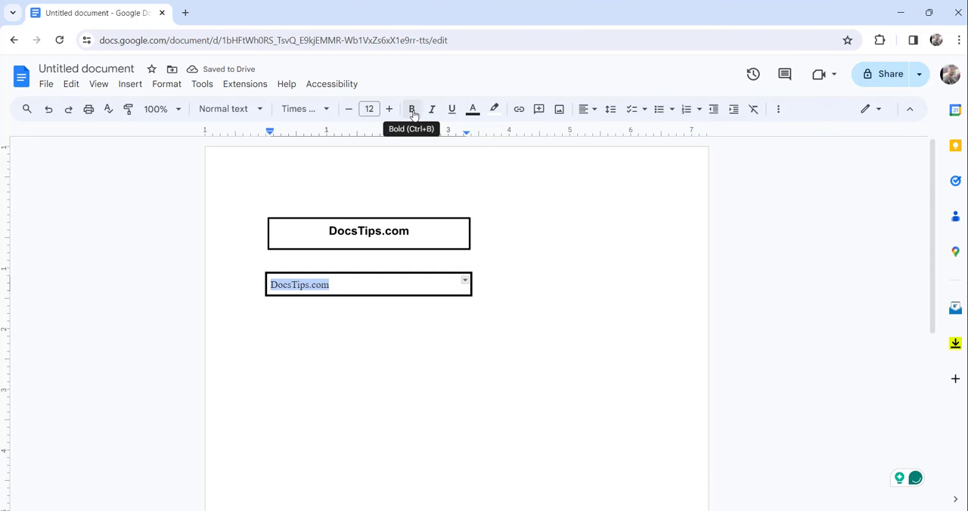
click(412, 109)
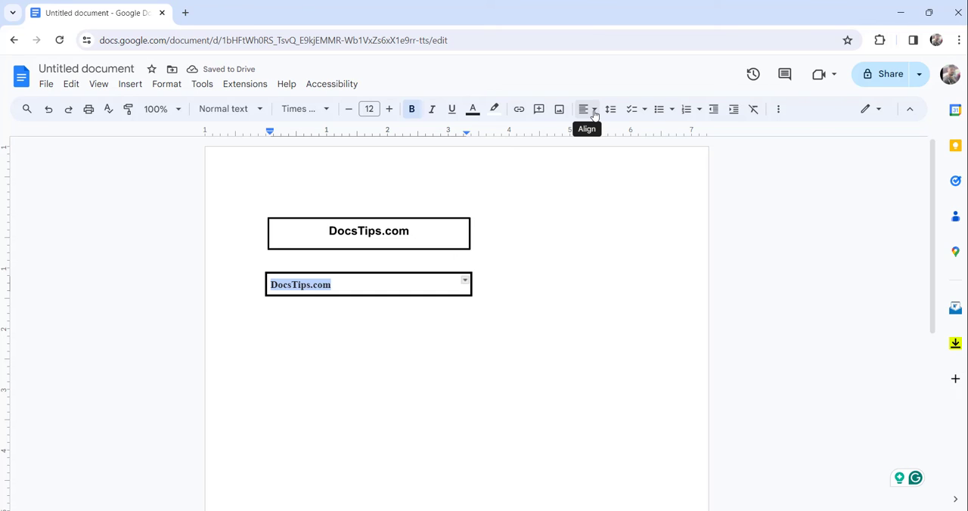
click(597, 108)
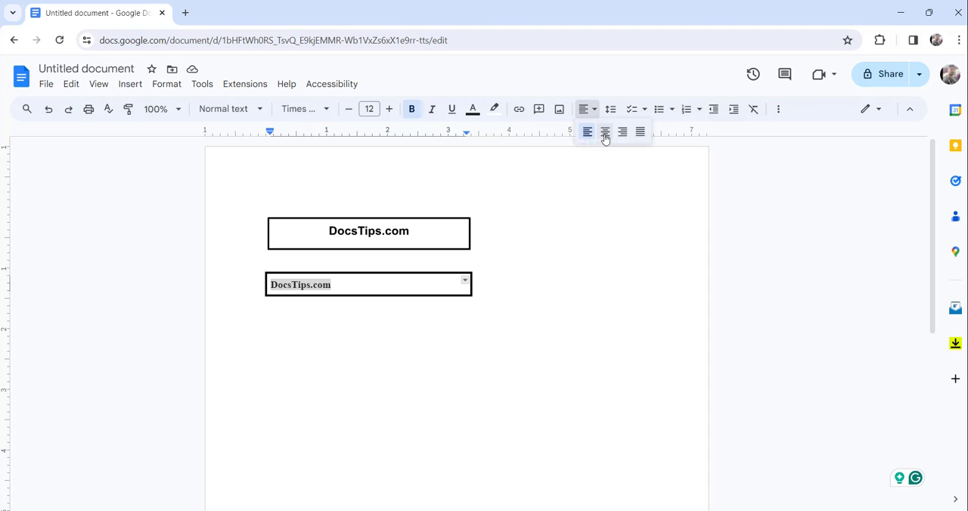
click(605, 132)
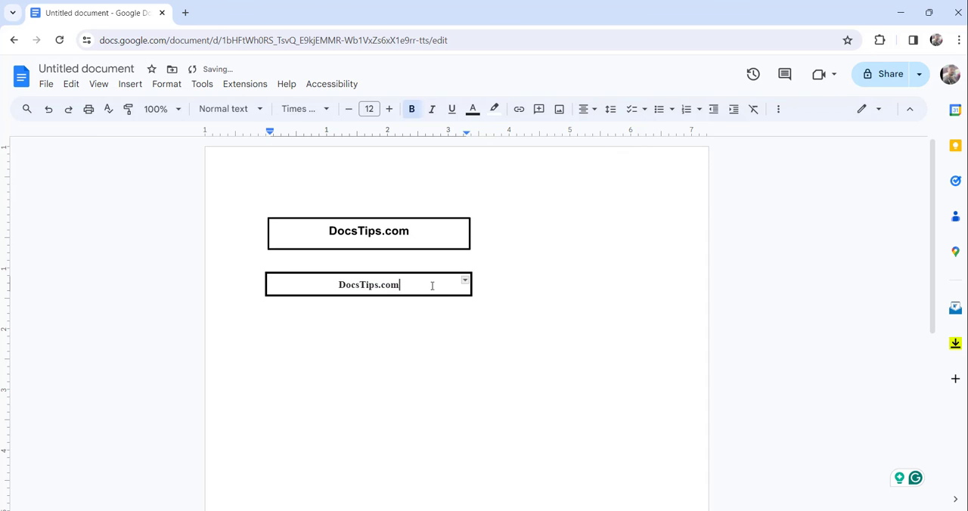